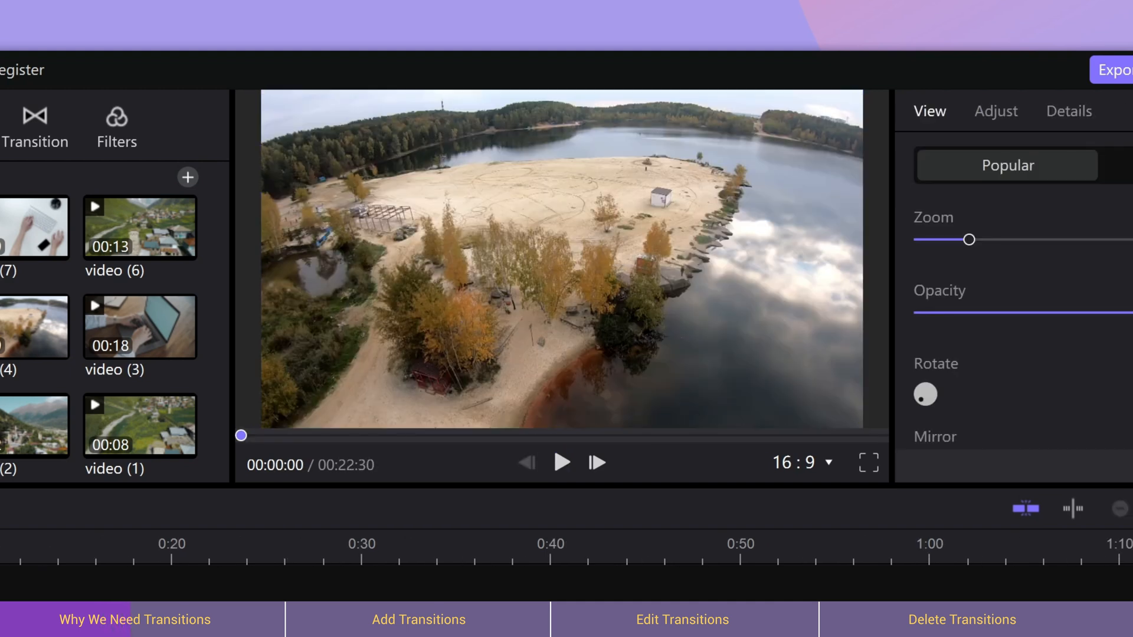
# - Play and pause the clip preview to review the footage
pyautogui.click(561, 463)
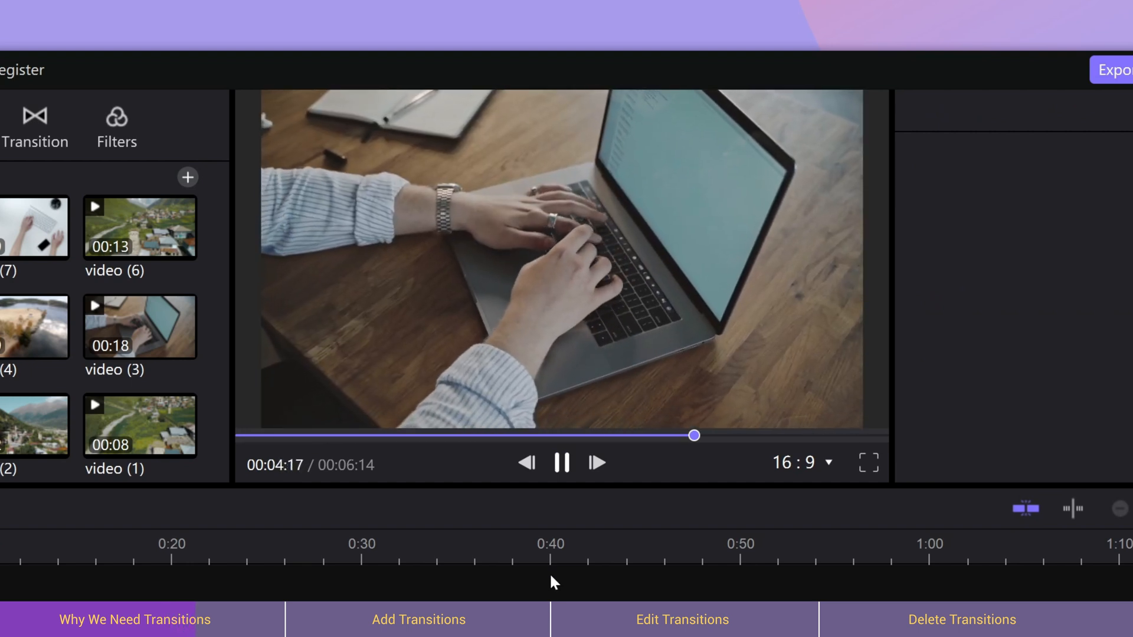
pyautogui.click(562, 464)
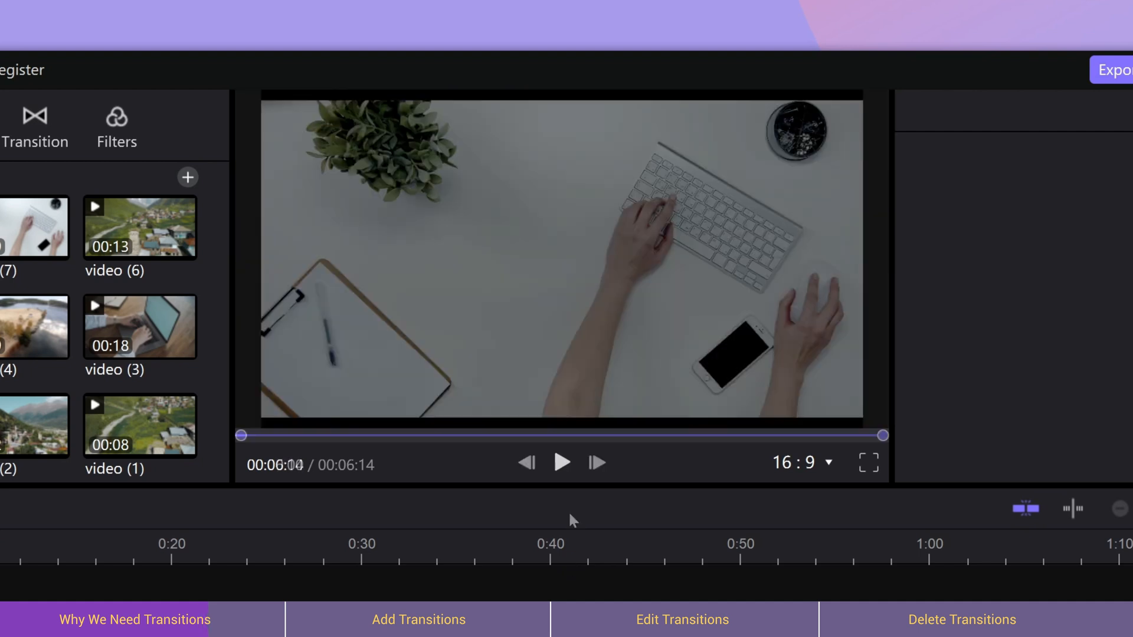
pyautogui.click(562, 463)
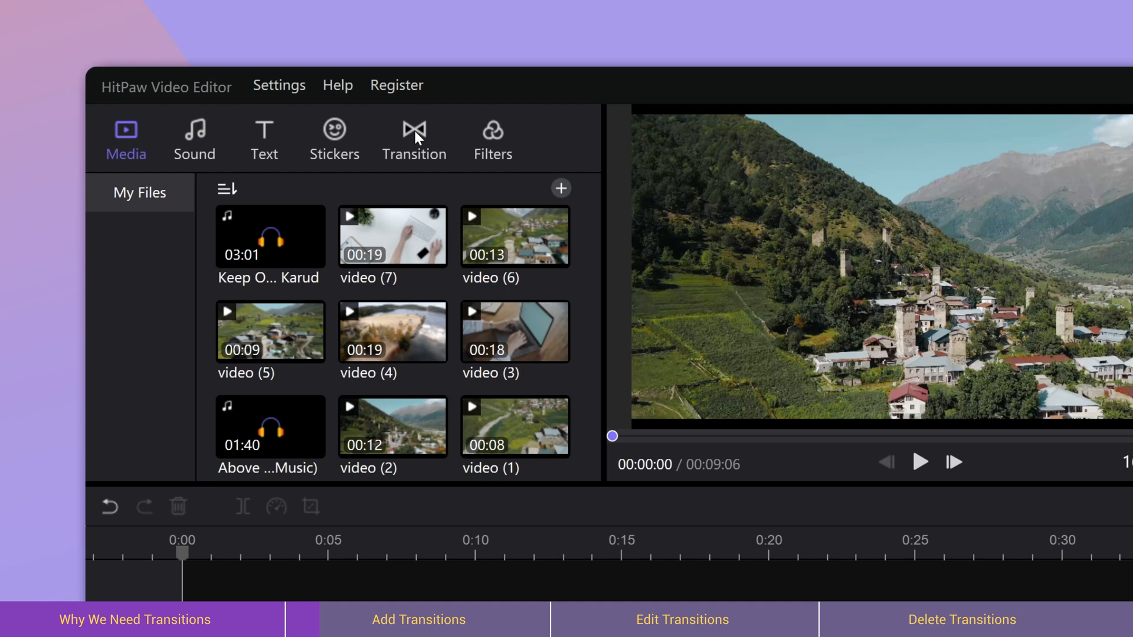
# - Browse the Transition library's 3D category and preview a transition thumbnail
pyautogui.click(414, 130)
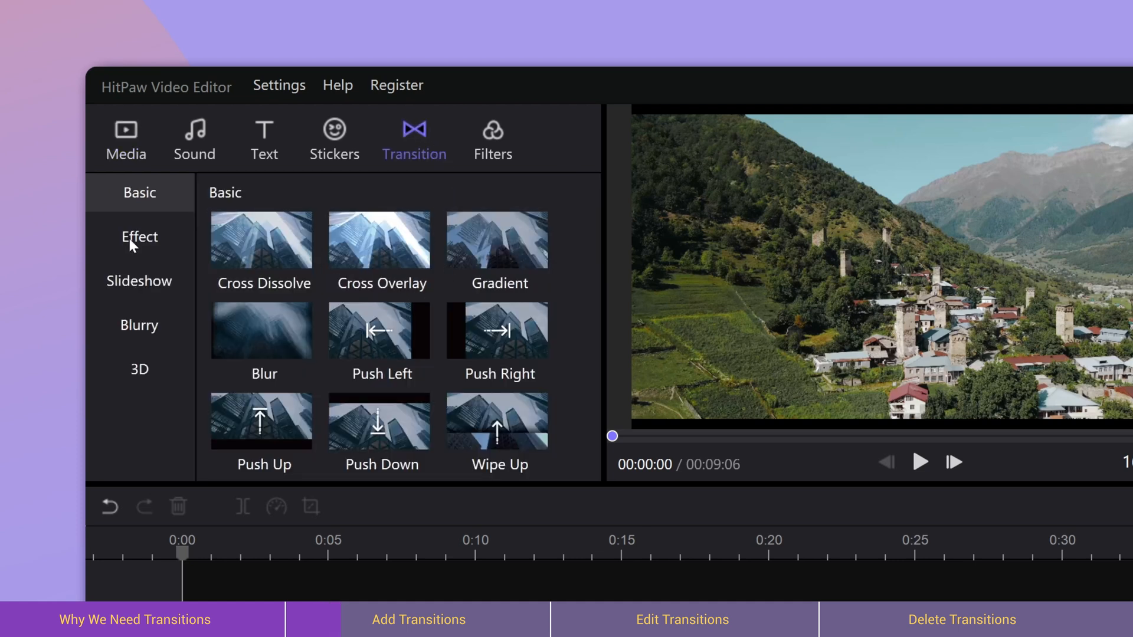
pyautogui.scroll(-3)
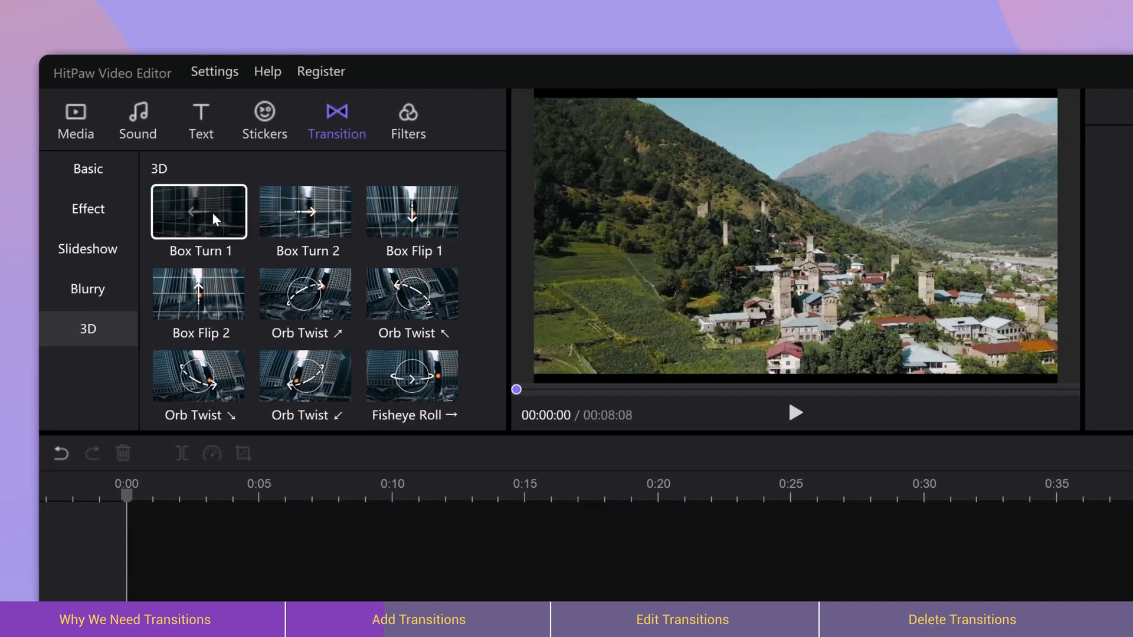
pyautogui.click(795, 413)
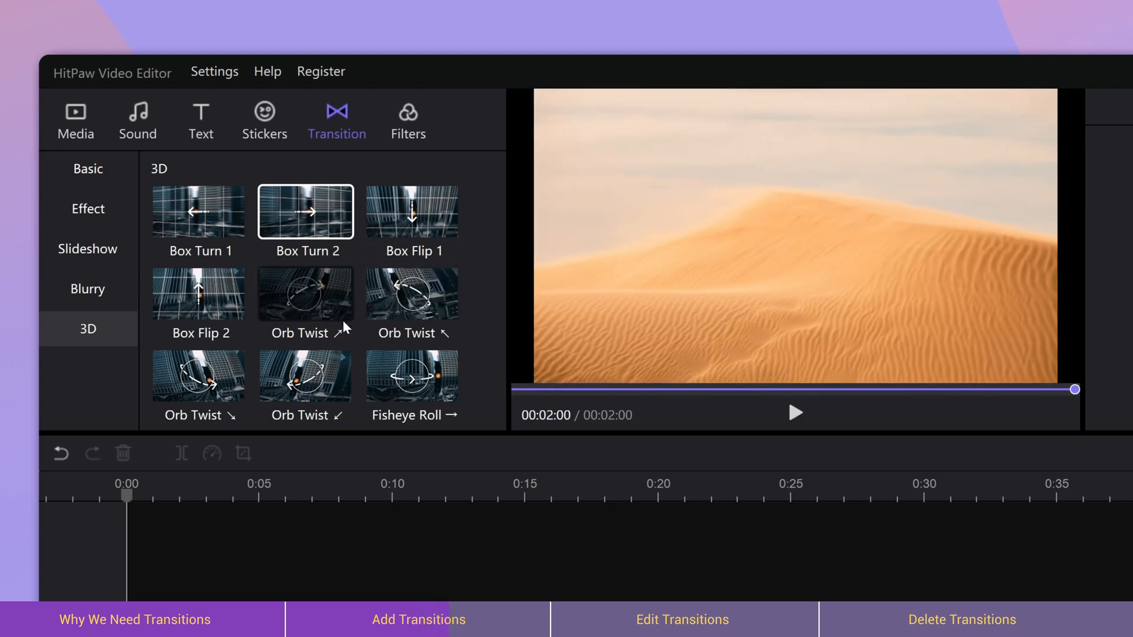
pyautogui.scroll(-3)
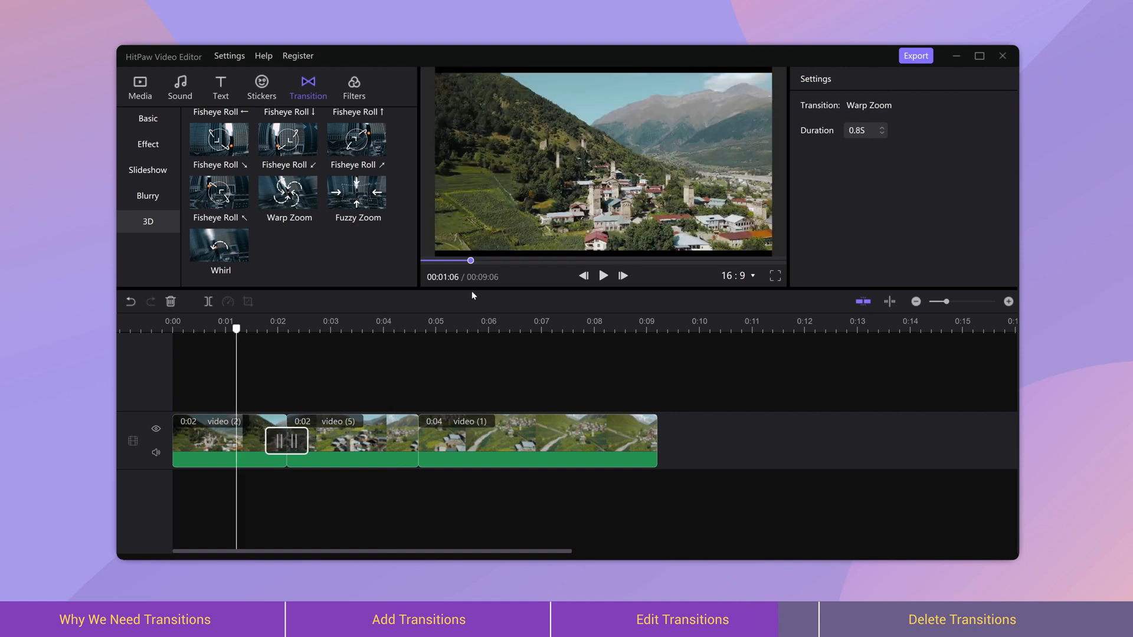
# - Give the Warp Zoom transition between video (2) and video (5) a 1.1 s duration
pyautogui.click(604, 276)
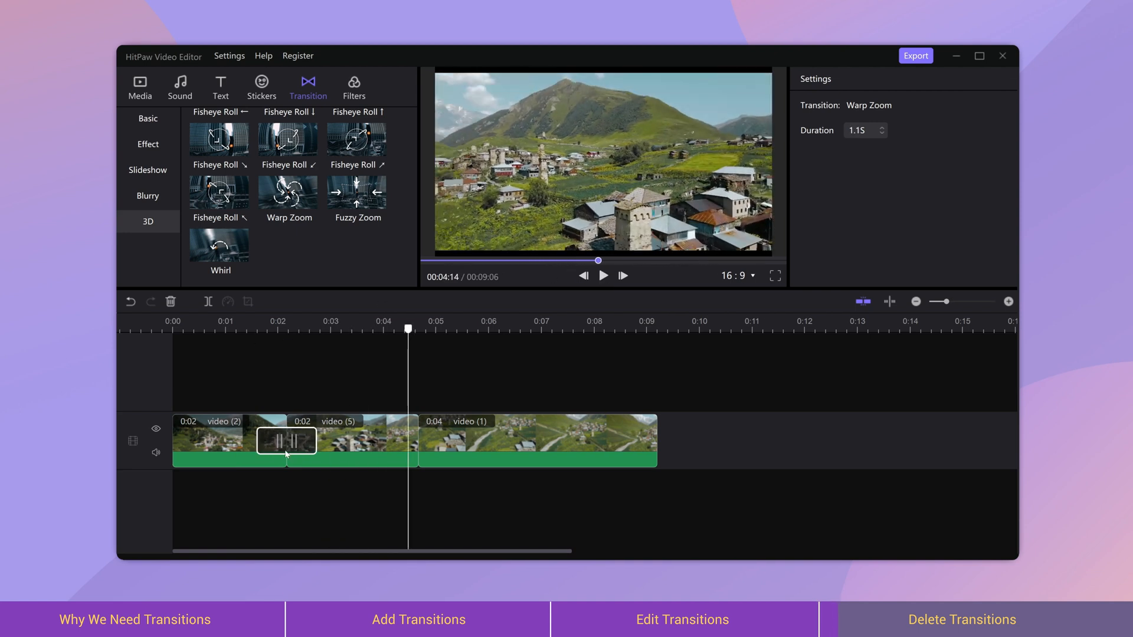
pyautogui.moveTo(272, 418)
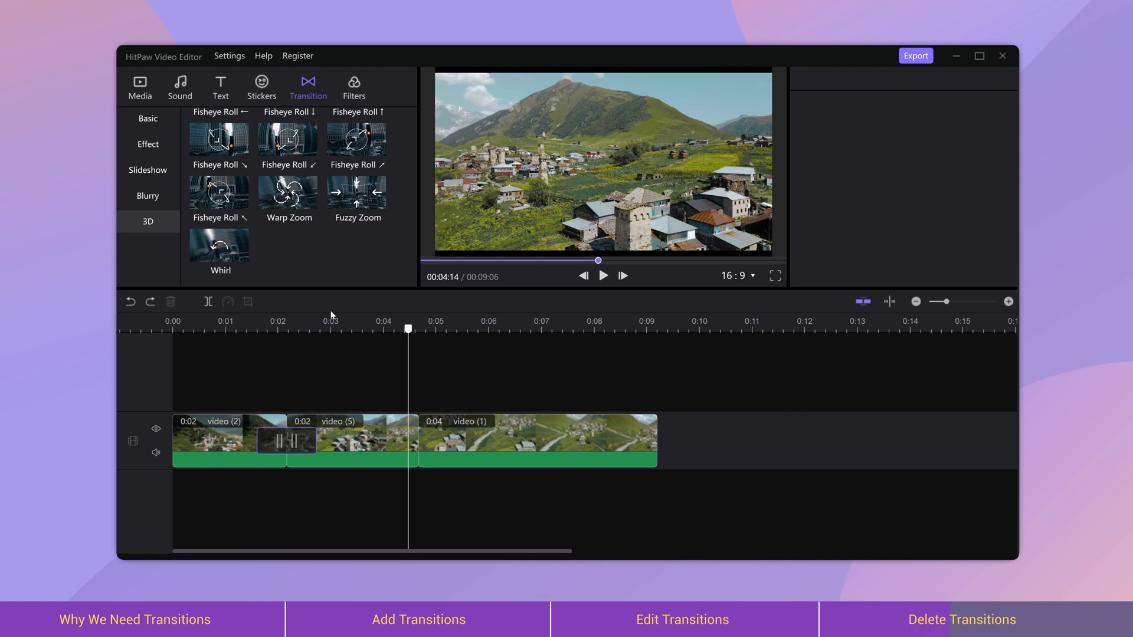
# - Replace the first transition with Fisheye Roll ↘ and preview it on the timeline
pyautogui.moveTo(218, 195); pyautogui.dragTo(291, 301)
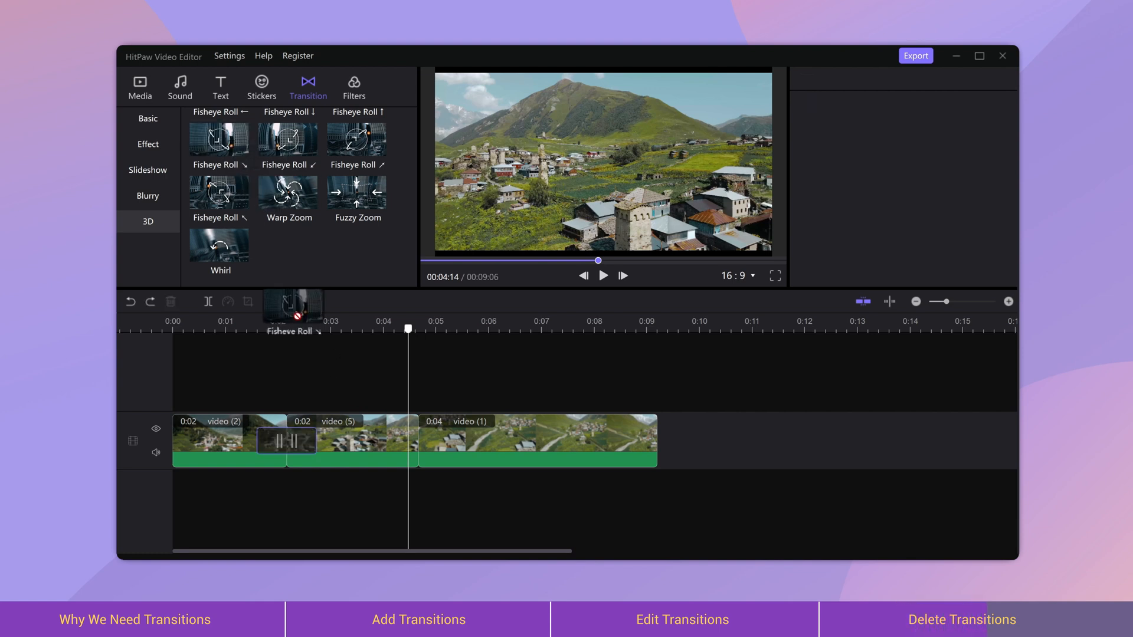
pyautogui.click(287, 442)
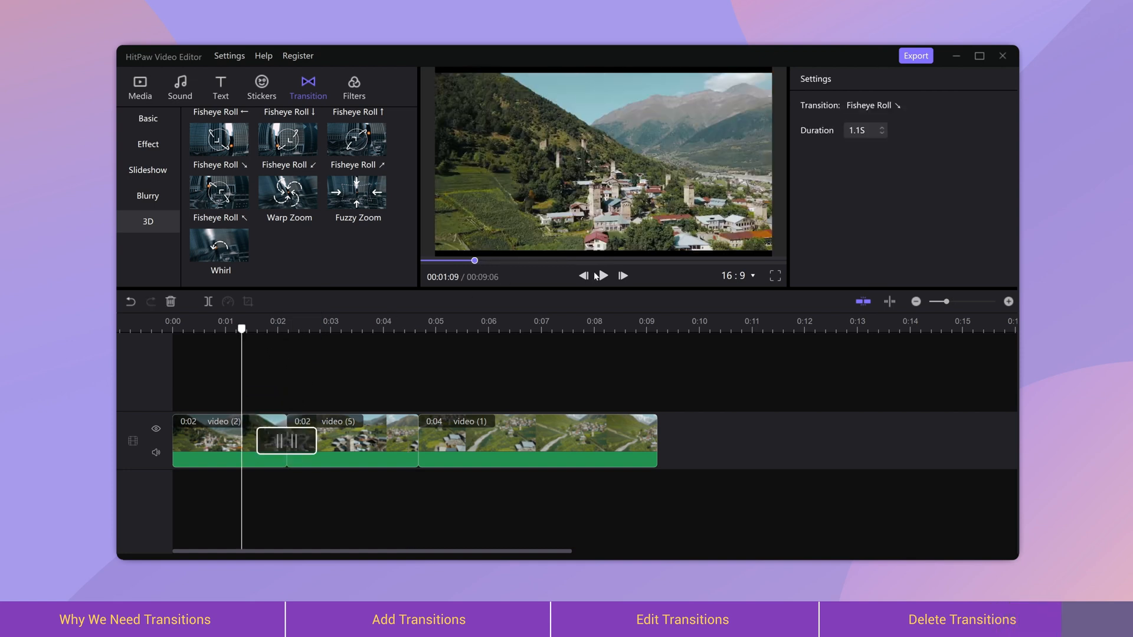
pyautogui.click(602, 276)
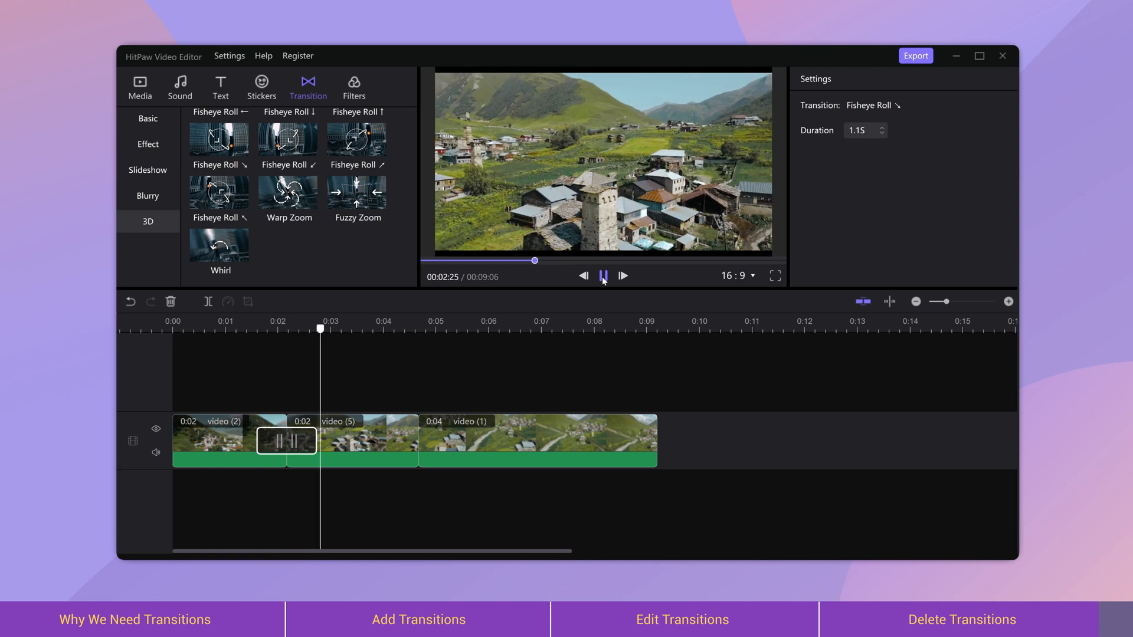
pyautogui.click(603, 277)
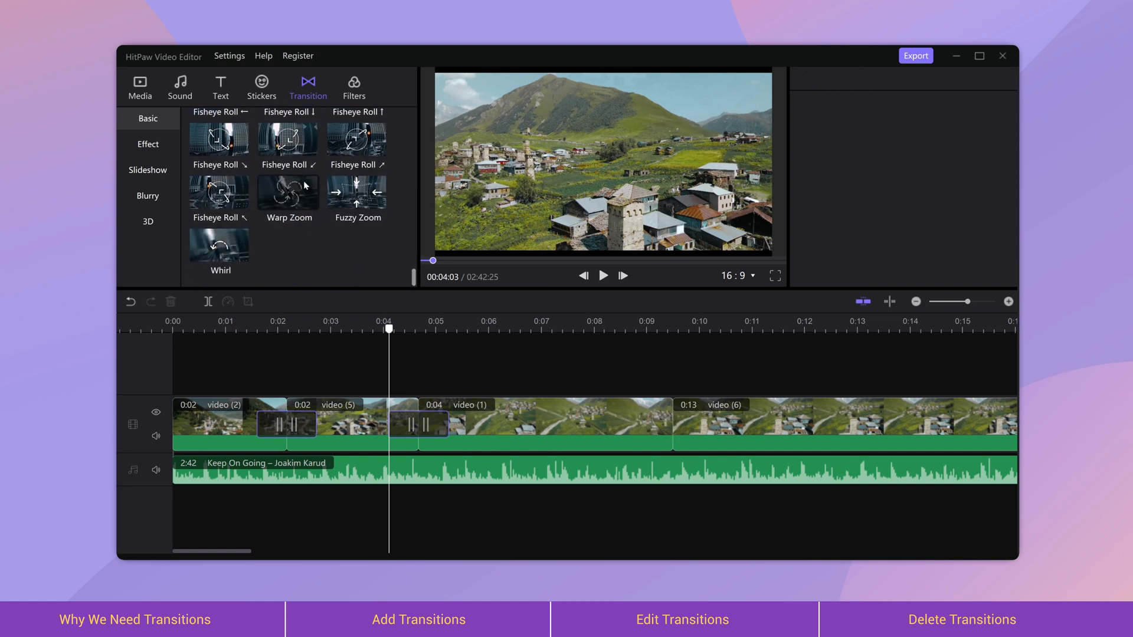
# - Select the Whirl transition between video (1) and video (6) for a 1.2 s duration
pyautogui.click(671, 424)
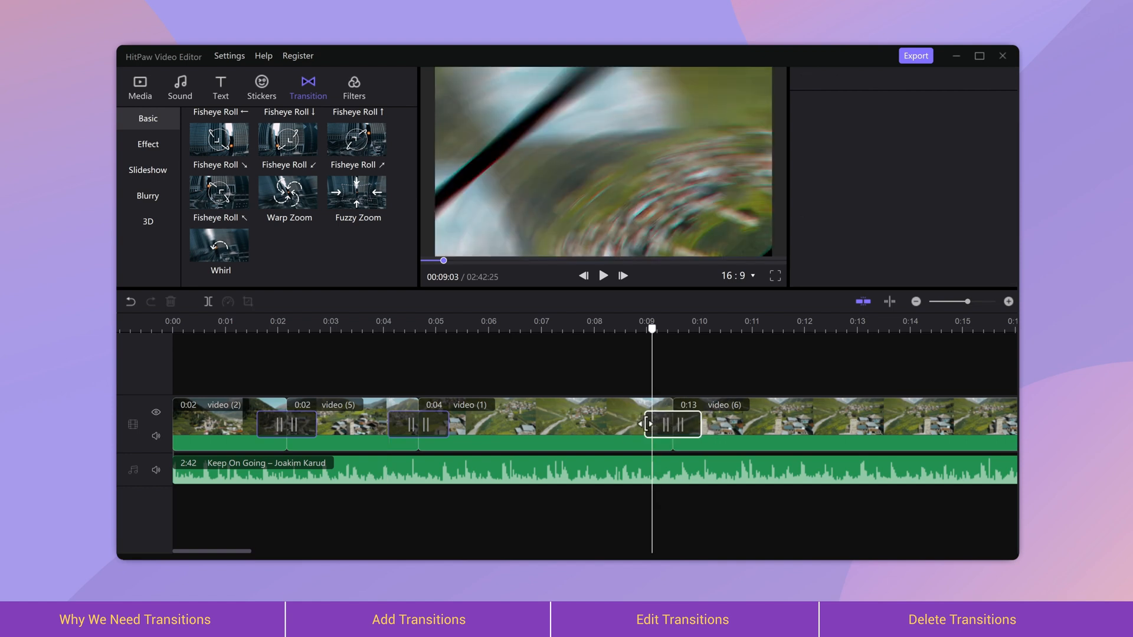
pyautogui.click(671, 425)
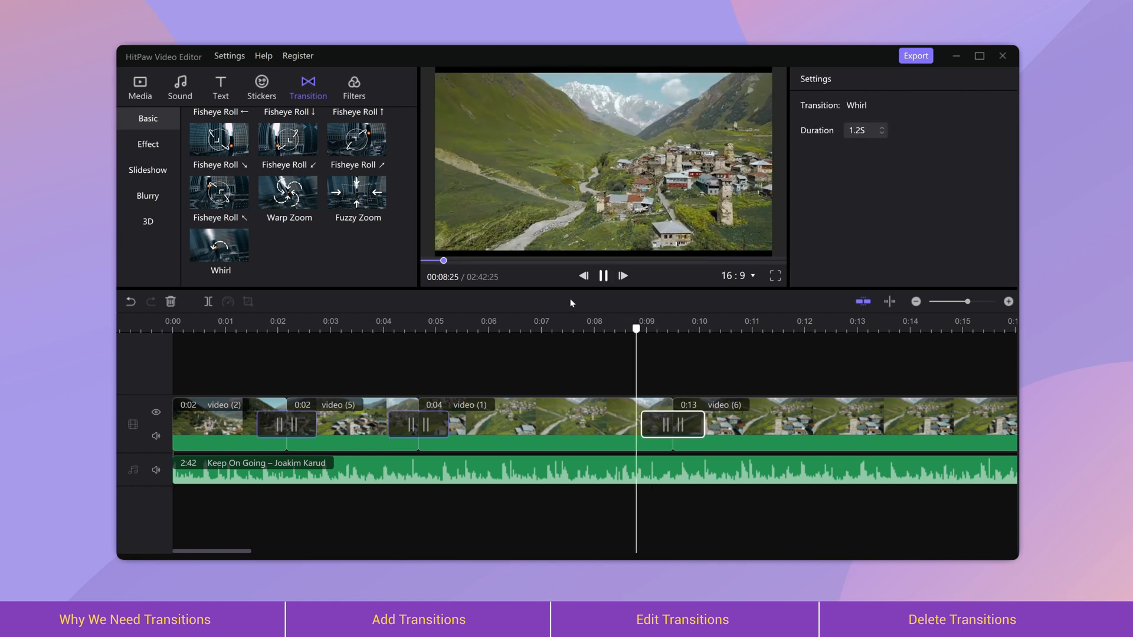